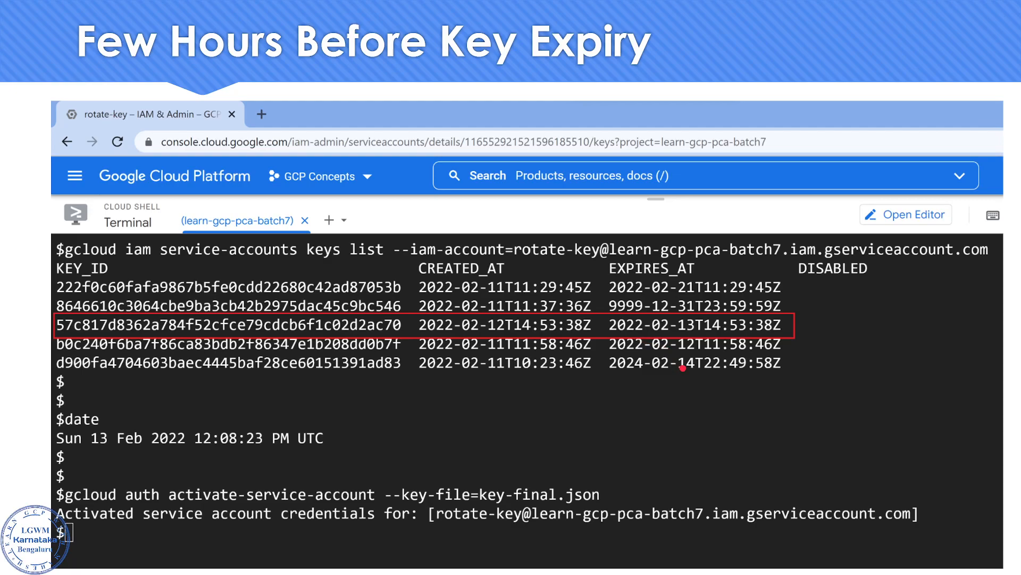
pyautogui.moveTo(745, 384)
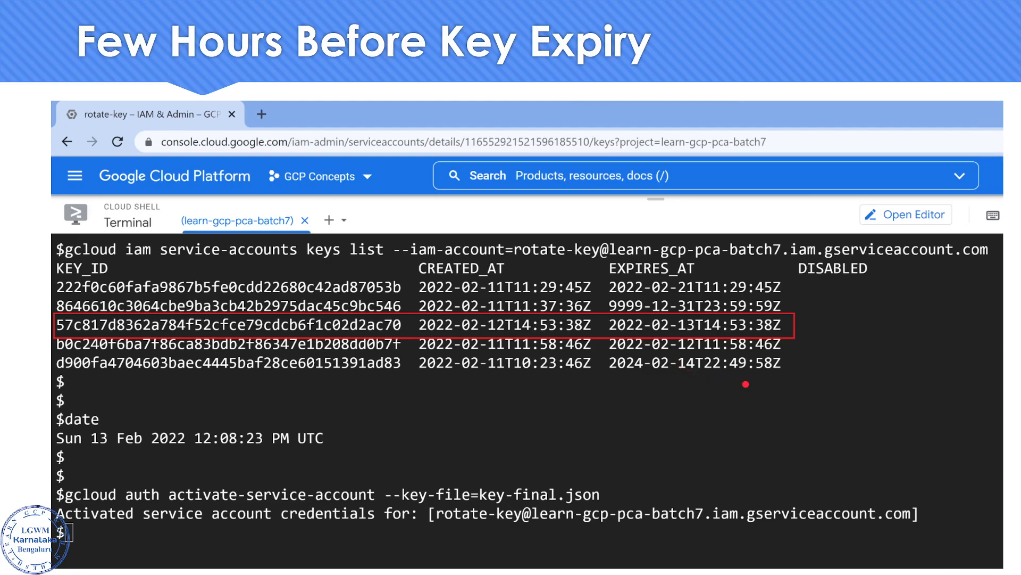
pyautogui.moveTo(189, 315)
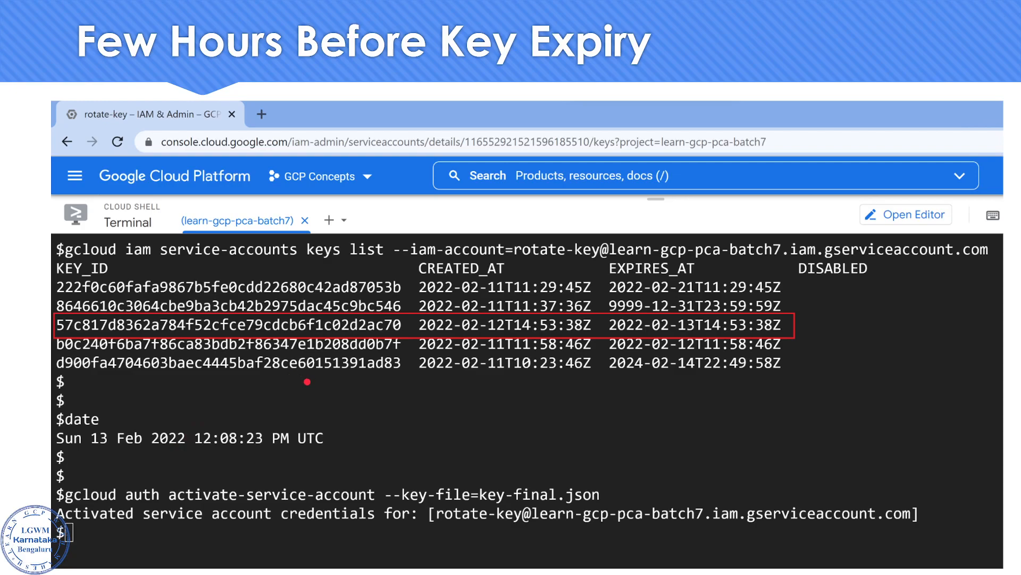
pyautogui.moveTo(311, 390)
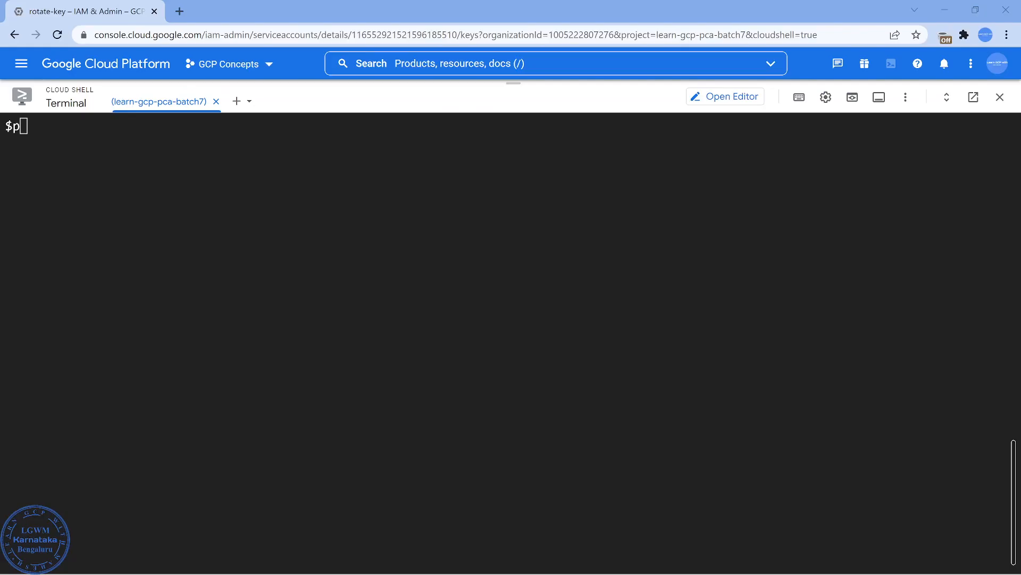
pyautogui.moveTo(515, 90)
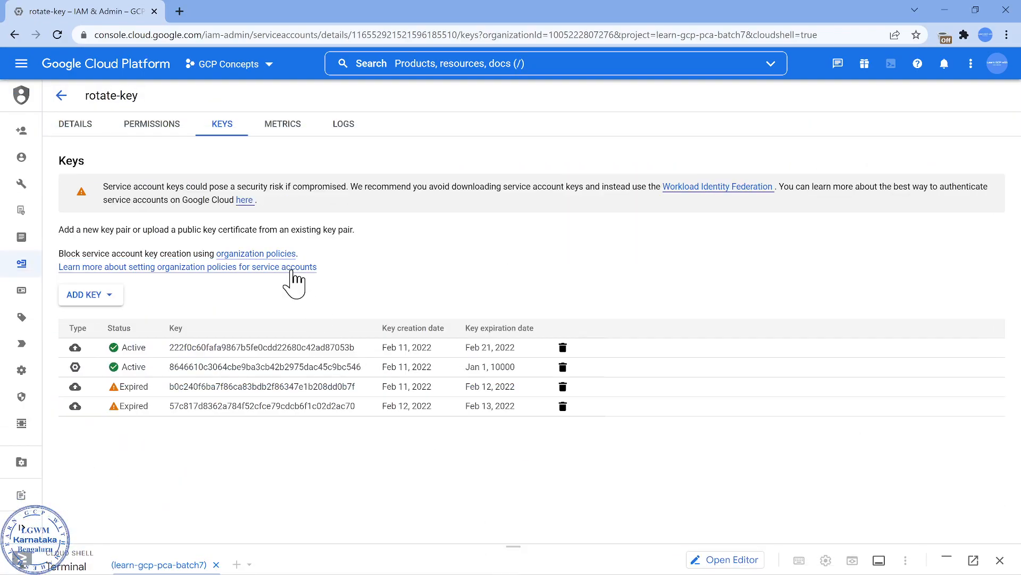
pyautogui.moveTo(184, 386)
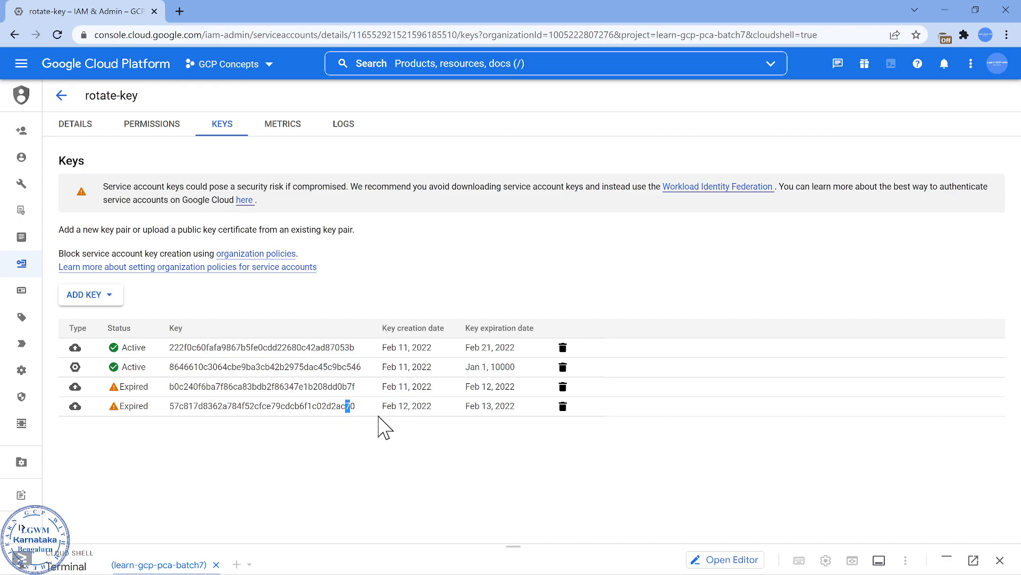
pyautogui.moveTo(120, 406)
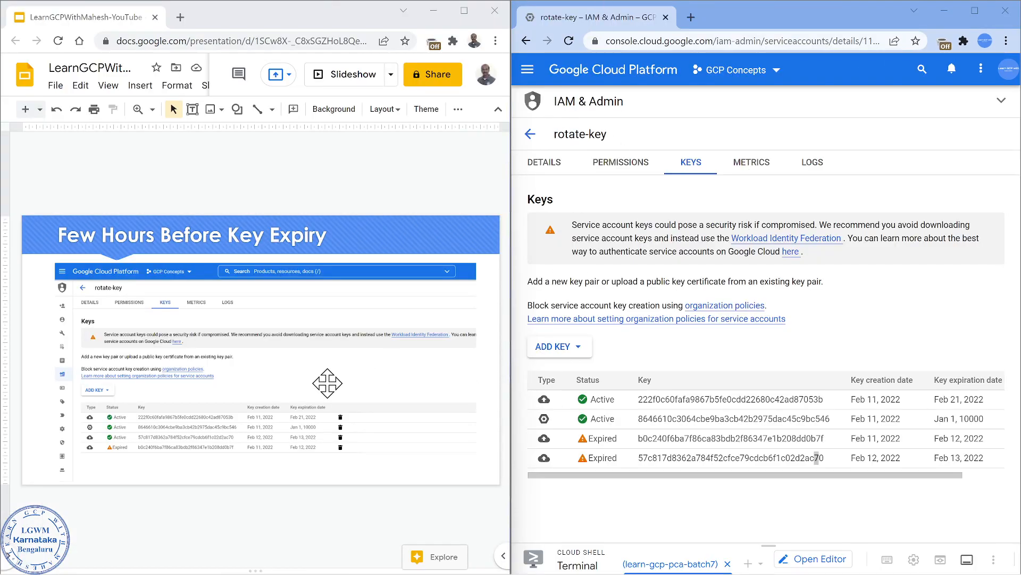
pyautogui.moveTo(184, 306)
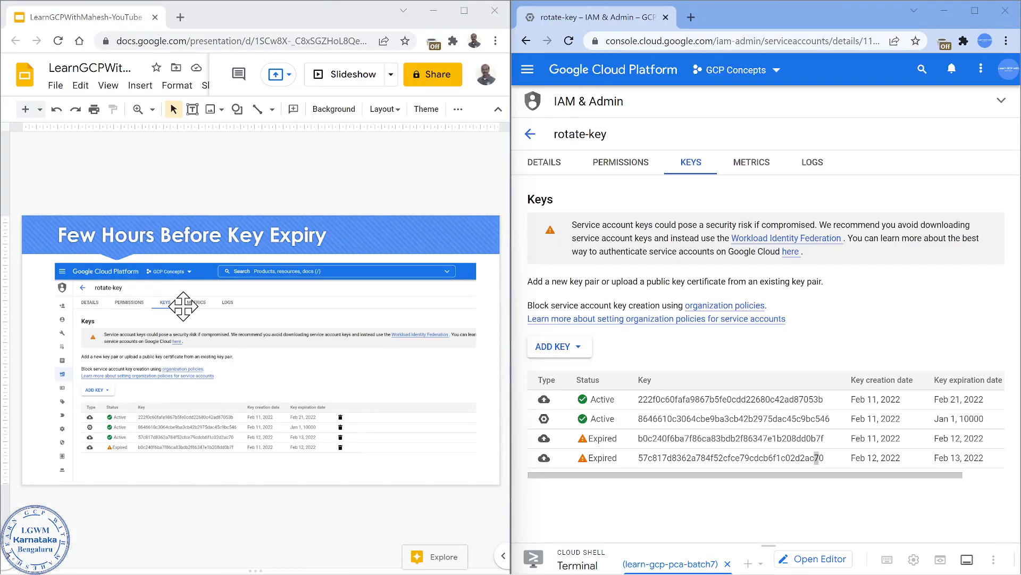
pyautogui.moveTo(682, 231)
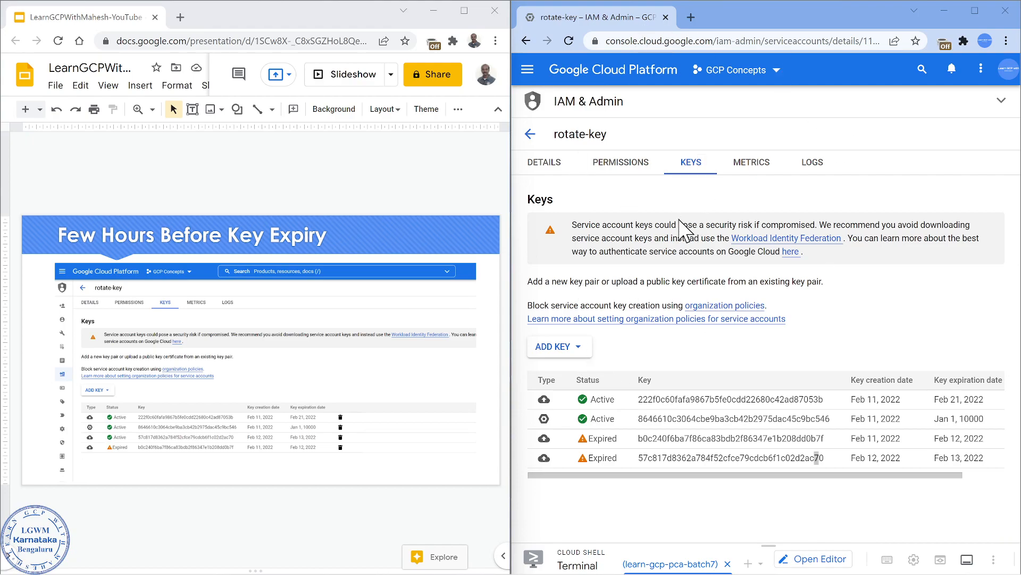
pyautogui.moveTo(642, 453)
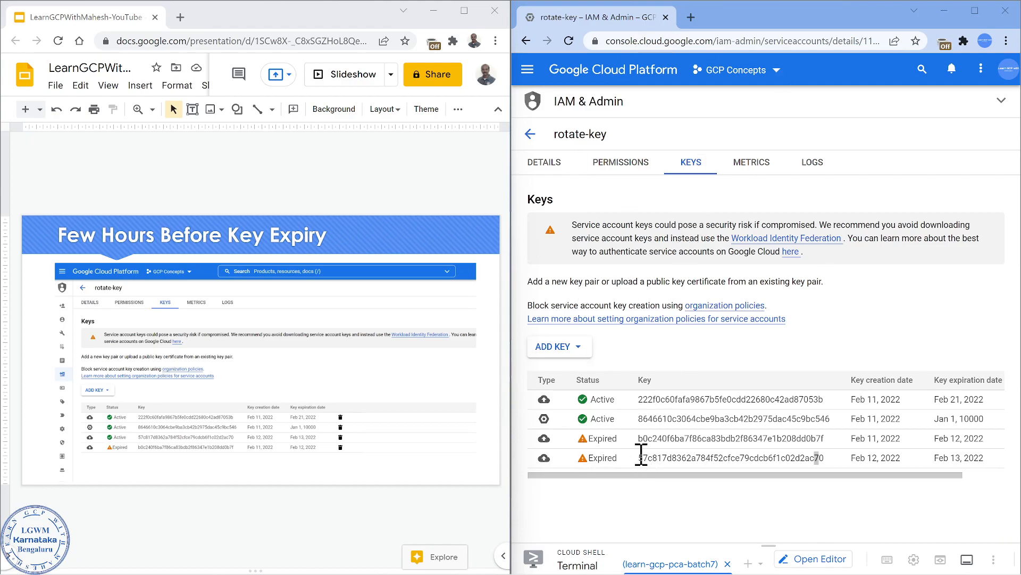
# - Highlight the full ID of the Feb 13 key now marked Expired in the keys list
pyautogui.doubleClick(730, 458)
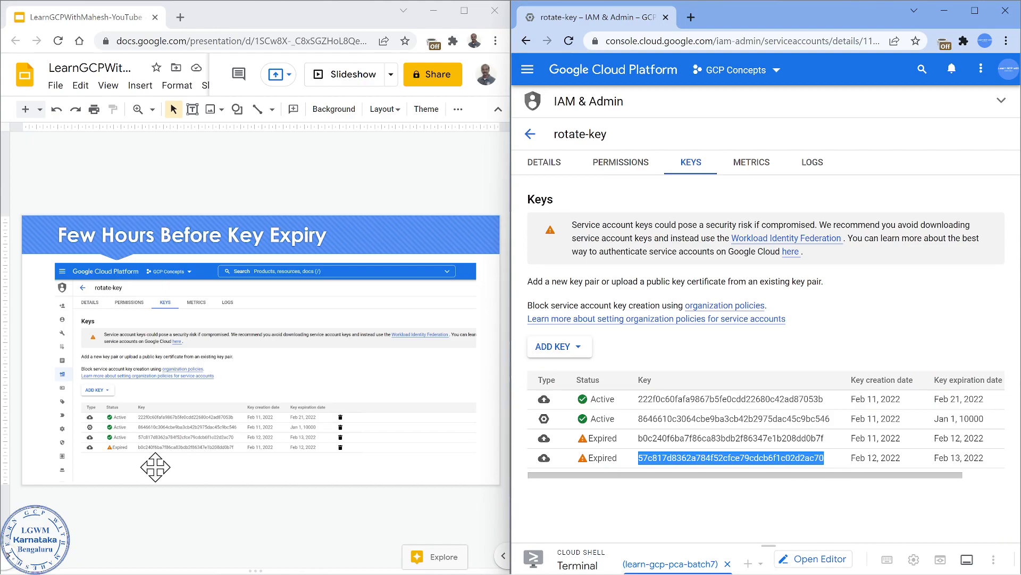
pyautogui.moveTo(184, 456)
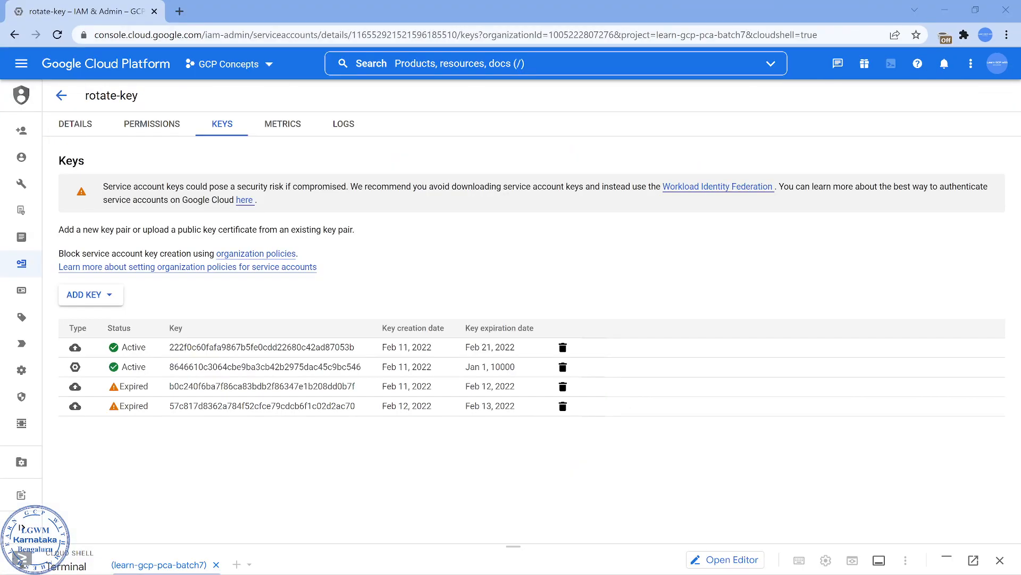
pyautogui.moveTo(980, 227)
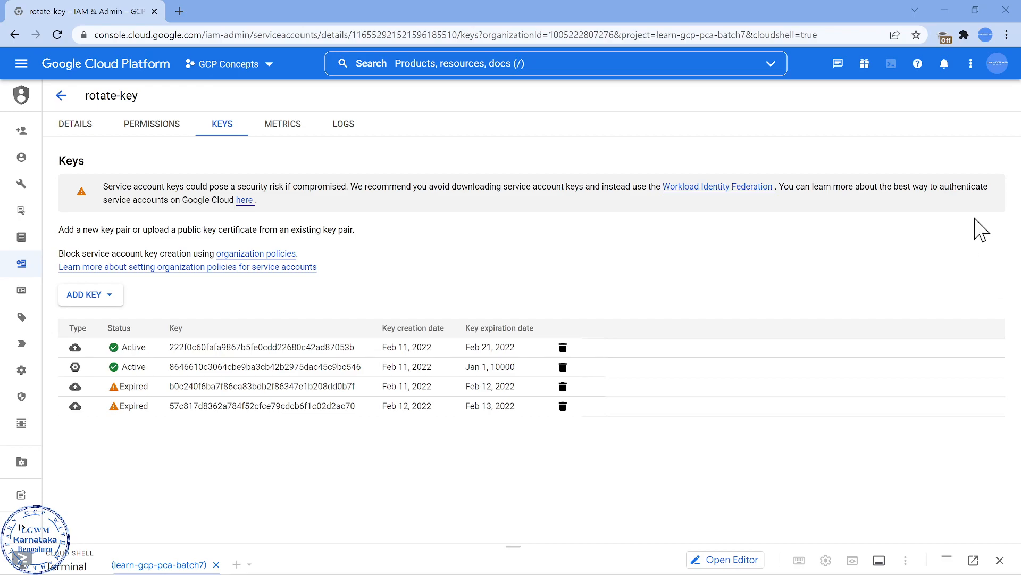
pyautogui.moveTo(182, 451)
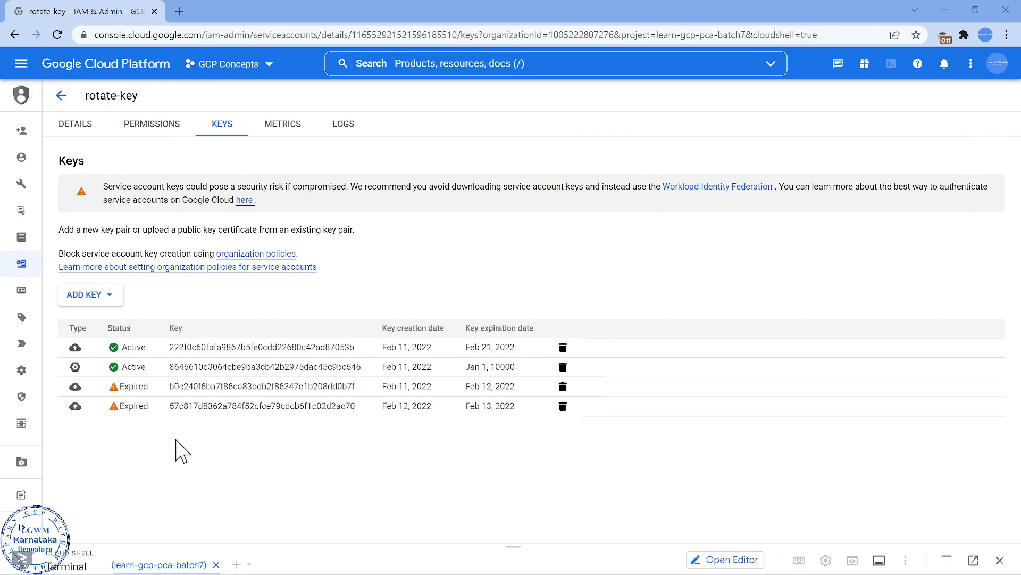
pyautogui.moveTo(175, 405)
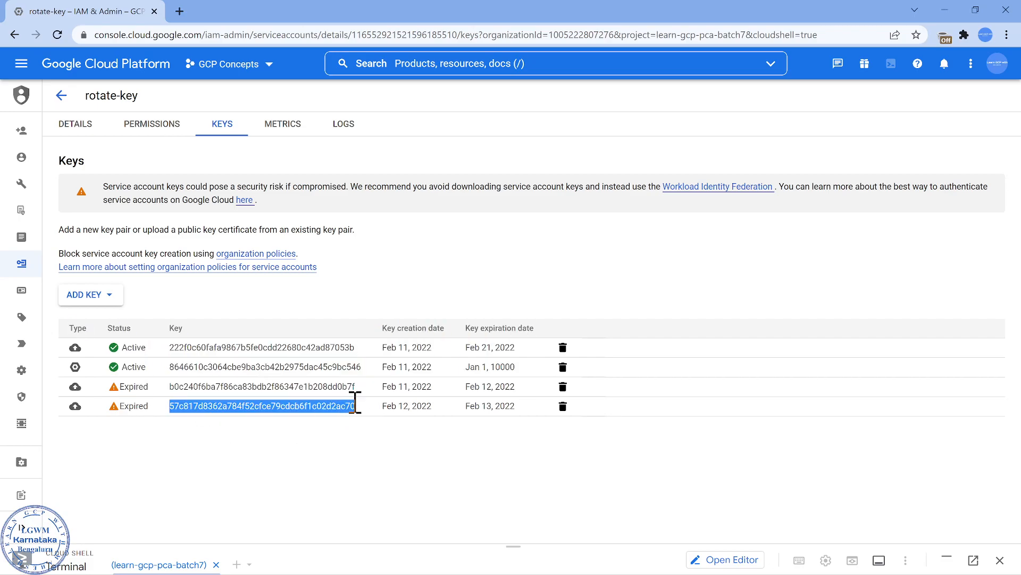
pyautogui.moveTo(361, 408)
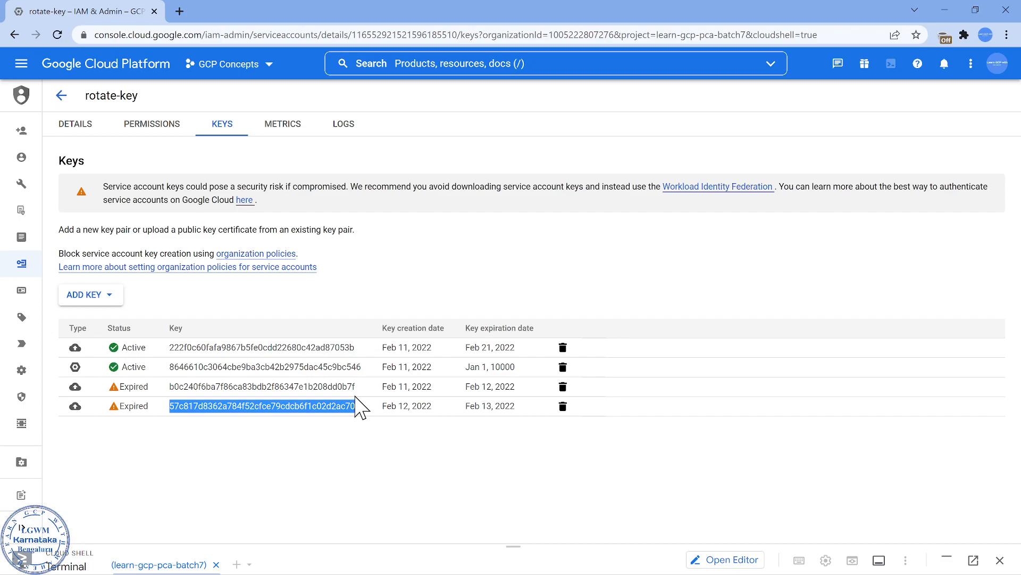
pyautogui.moveTo(391, 411)
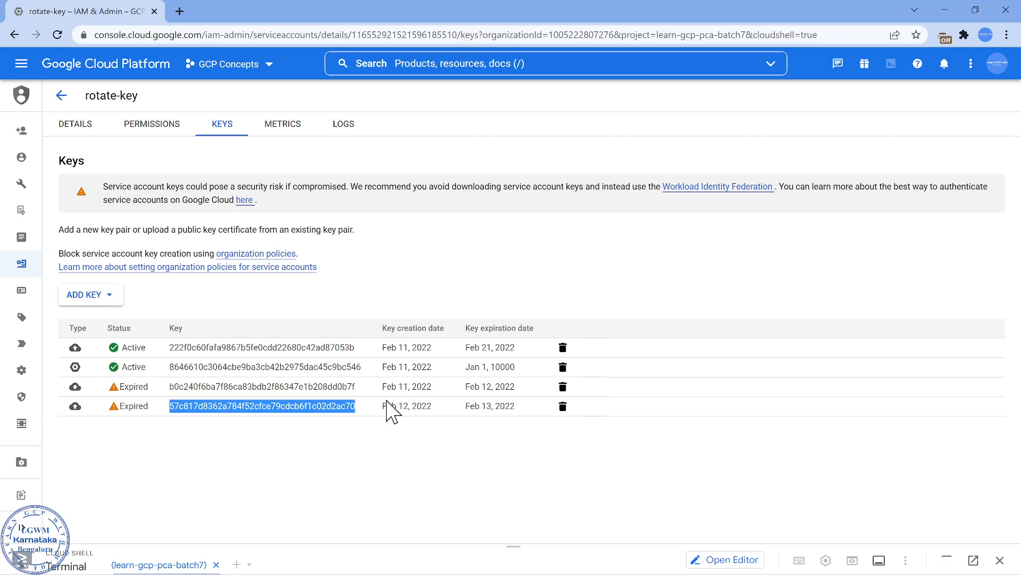
pyautogui.moveTo(513, 548)
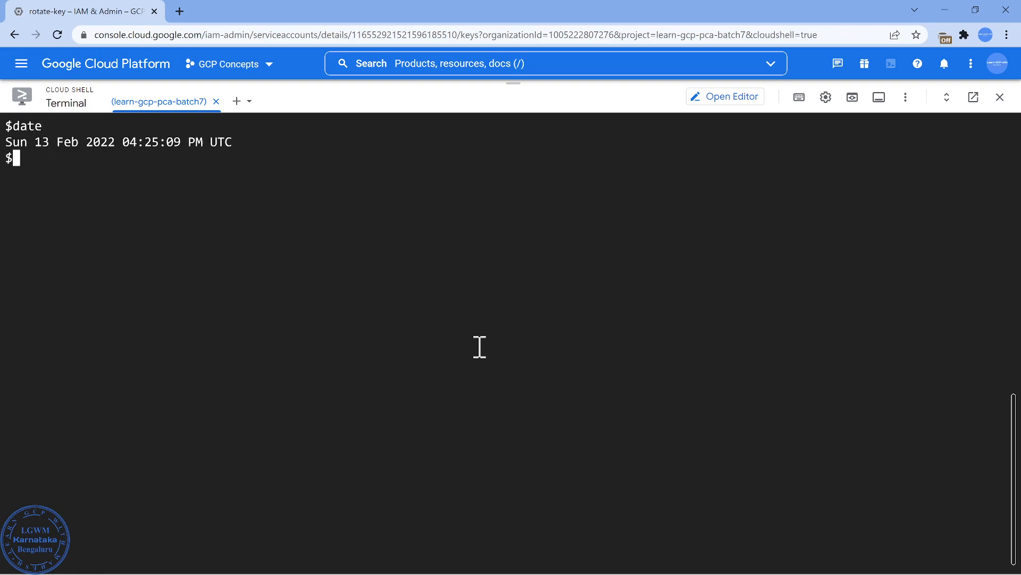
pyautogui.moveTo(480, 346)
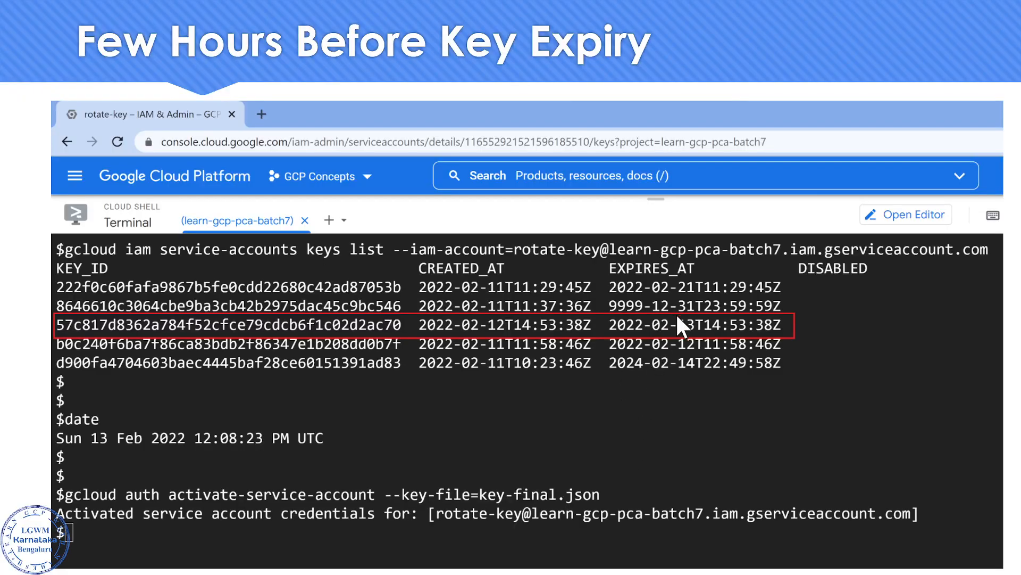
pyautogui.moveTo(735, 334)
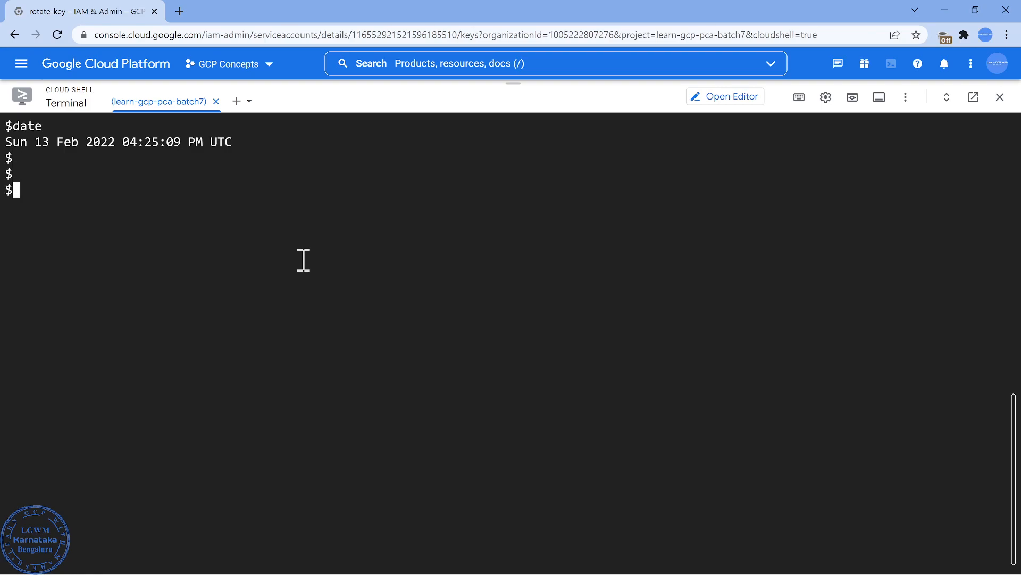
pyautogui.write('gcloud auth activate-service-account --key-file=key-final.json')
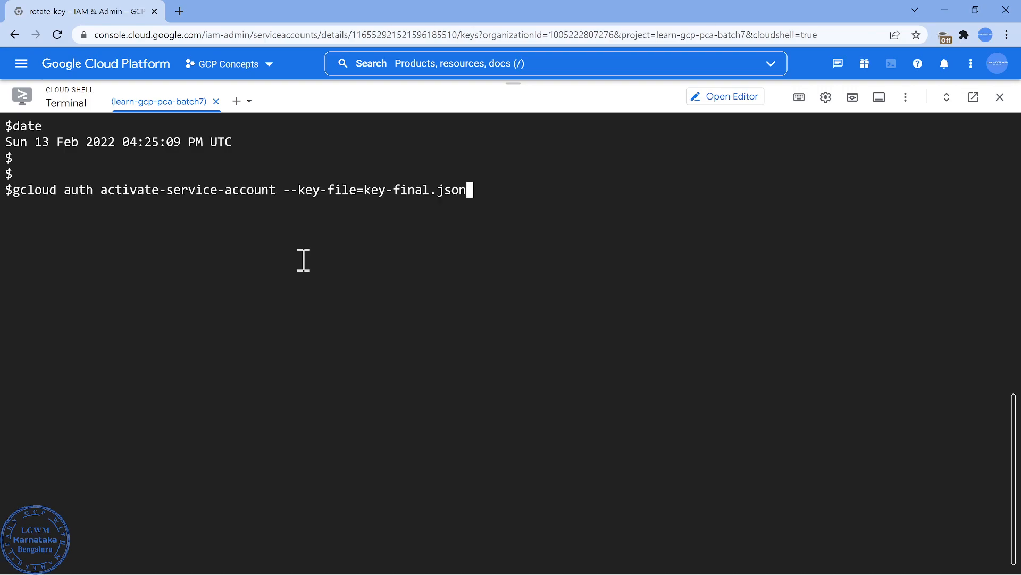
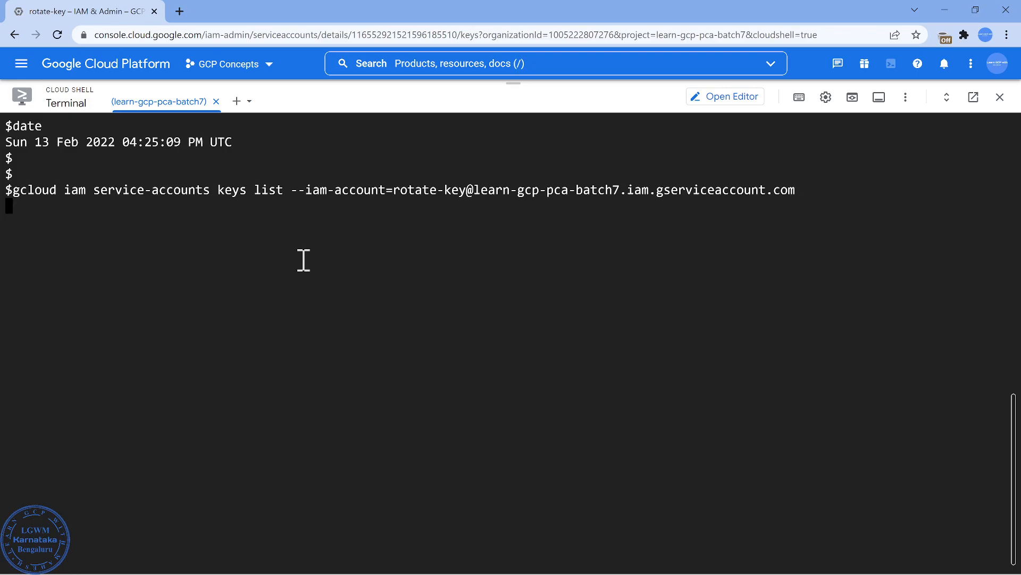
pyautogui.press('Return')
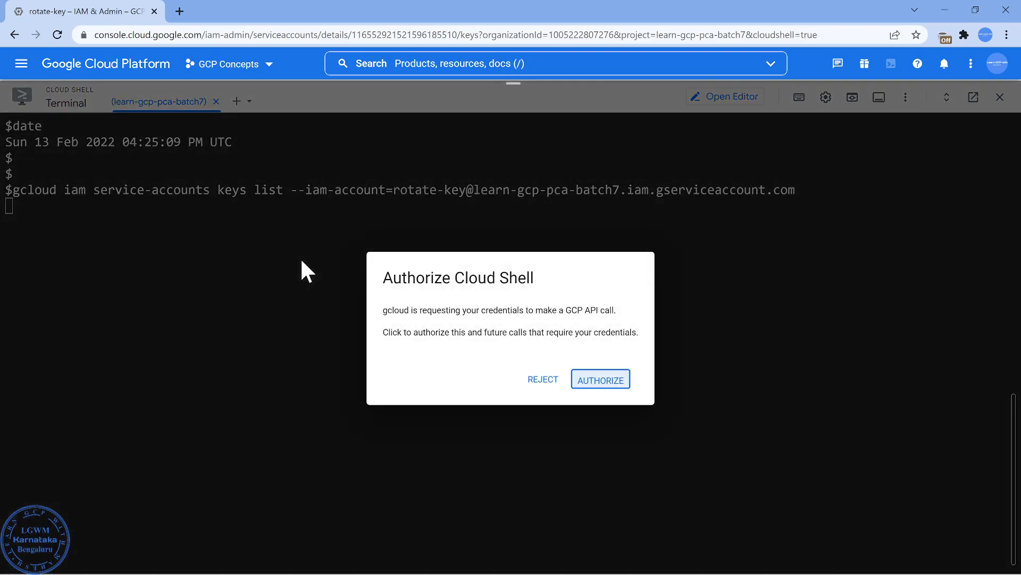
pyautogui.click(599, 378)
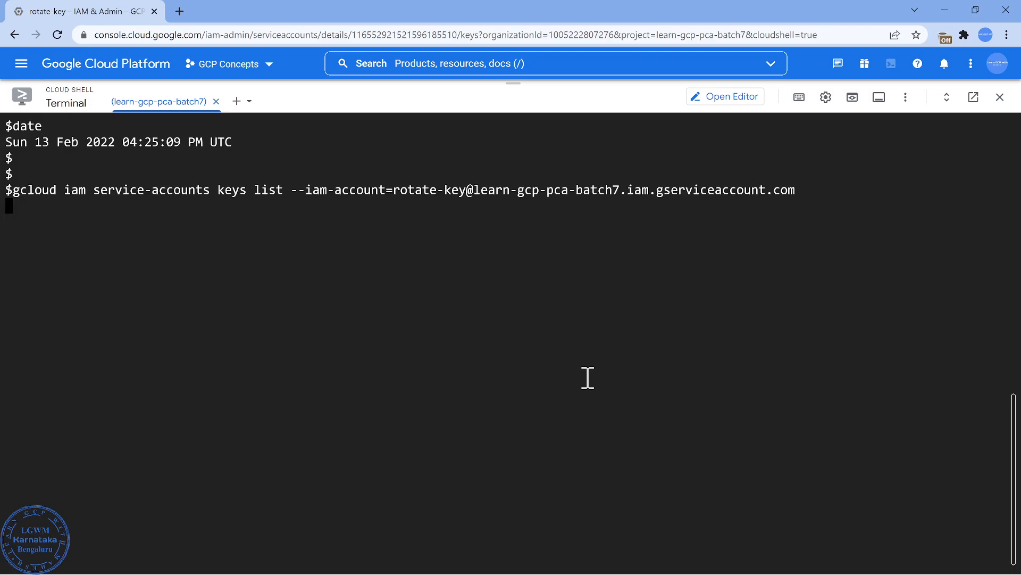
pyautogui.press('Return')
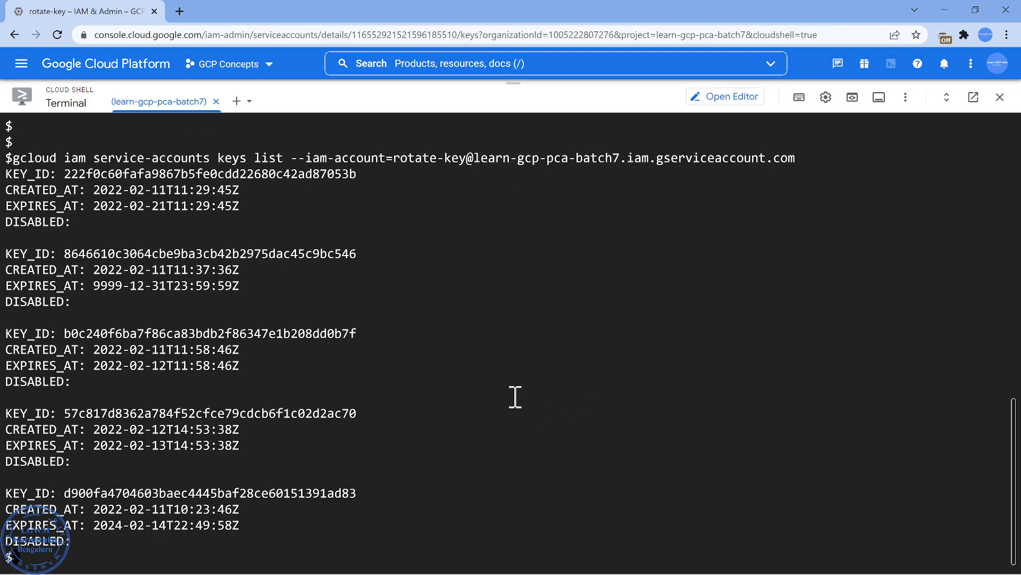
pyautogui.moveTo(71, 420)
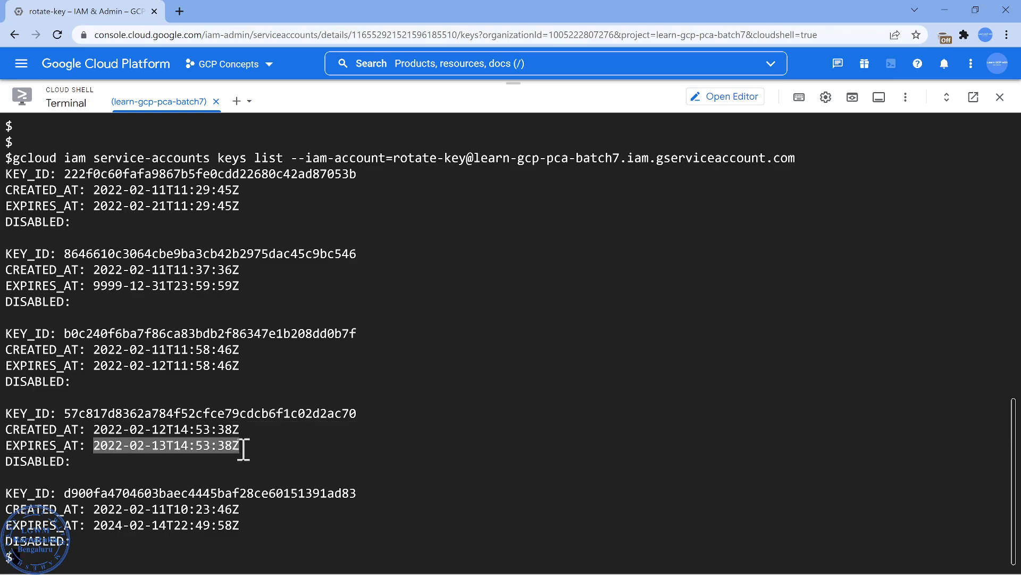
pyautogui.moveTo(552, 473)
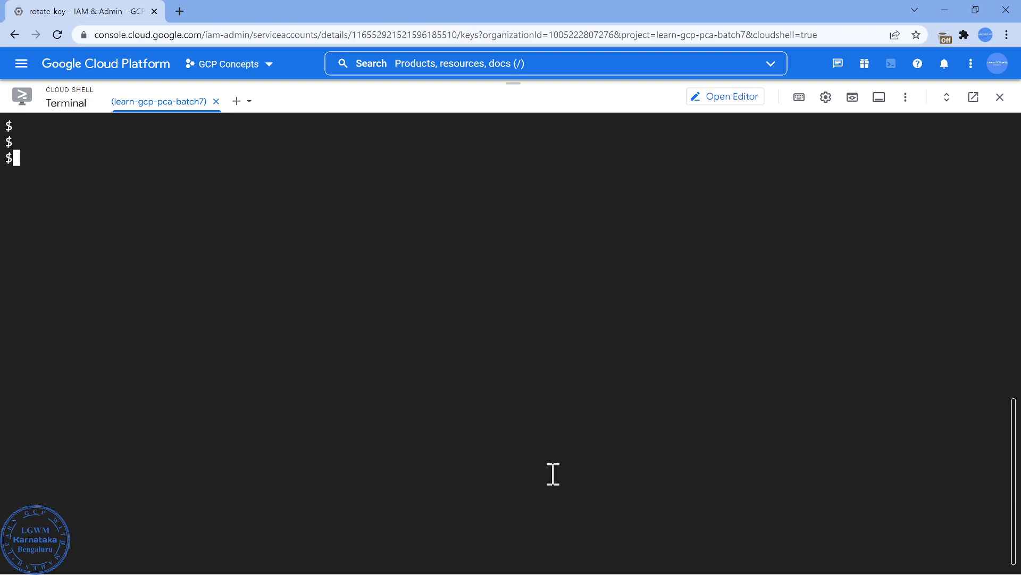
# - Run gcloud auth activate-service-account with key-final.json and get the Invalid JWT Signature error
pyautogui.write('gcloud auth activate-service-account --key-file=key-final.json')
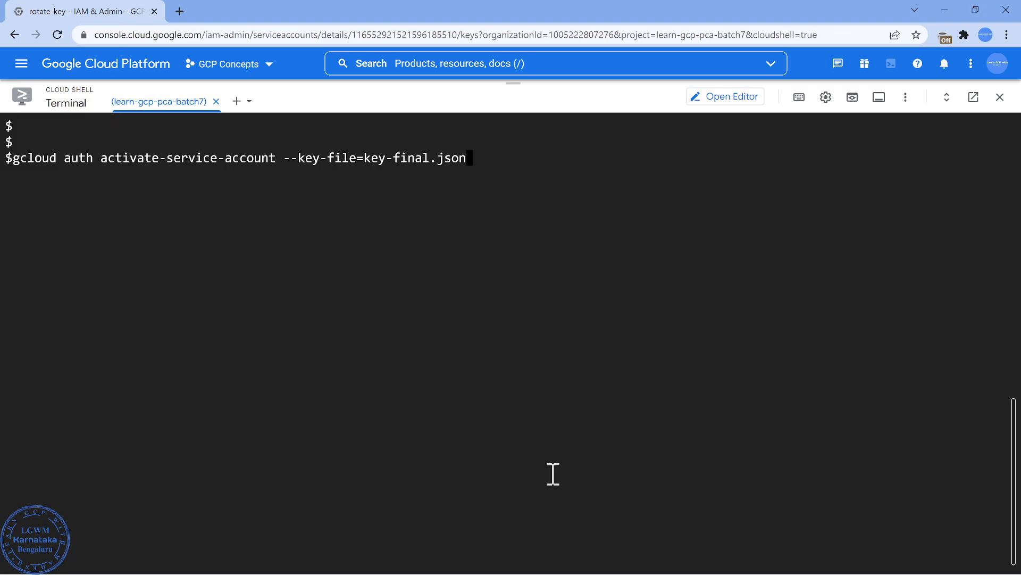
pyautogui.press('Return')
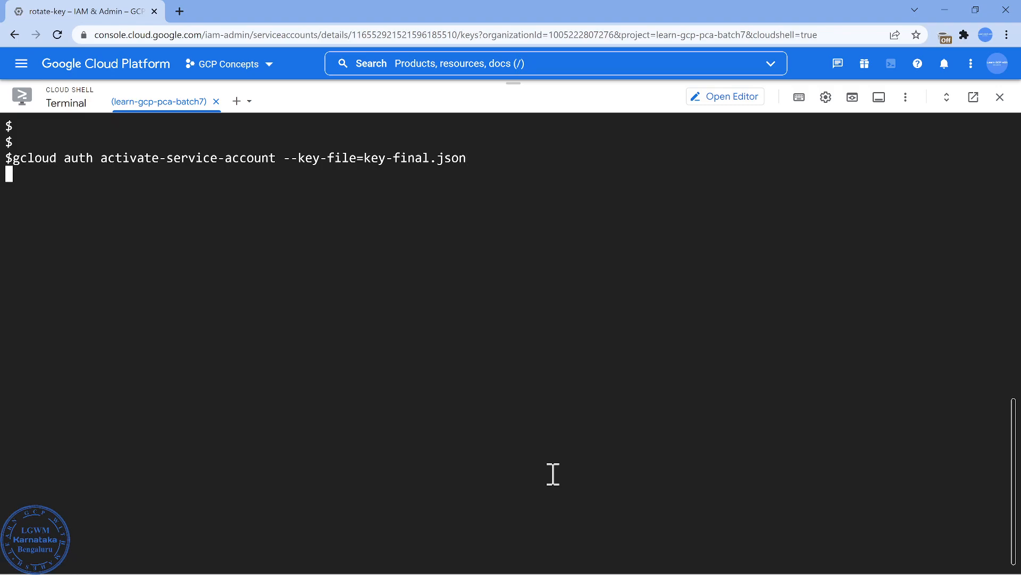
pyautogui.press('Return')
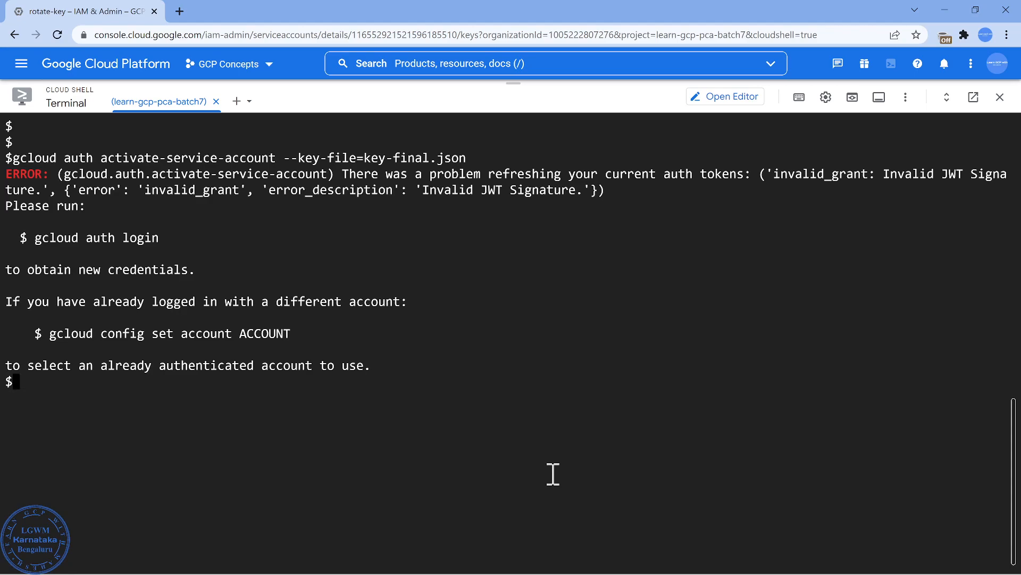
pyautogui.moveTo(749, 182)
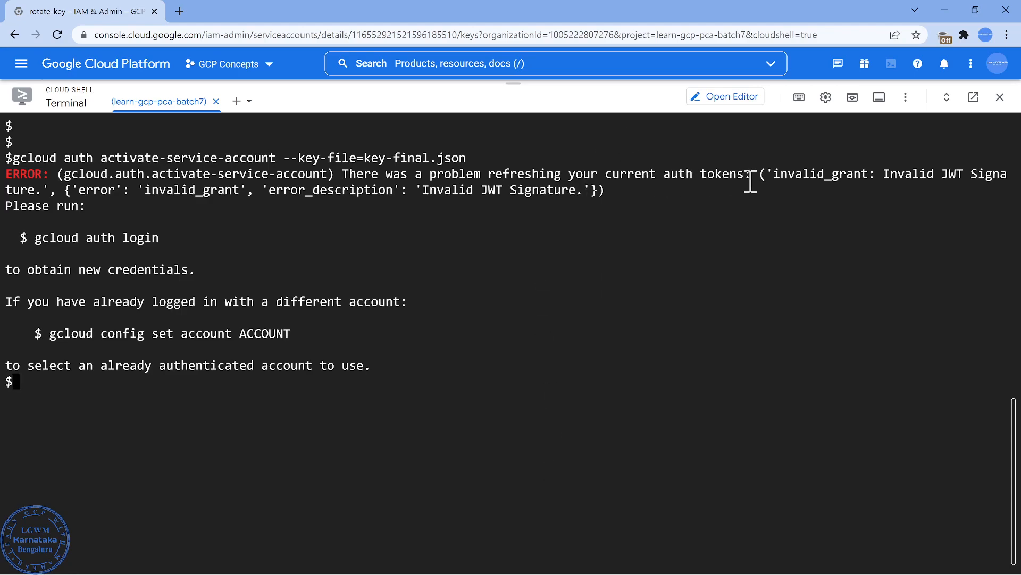
pyautogui.moveTo(852, 182)
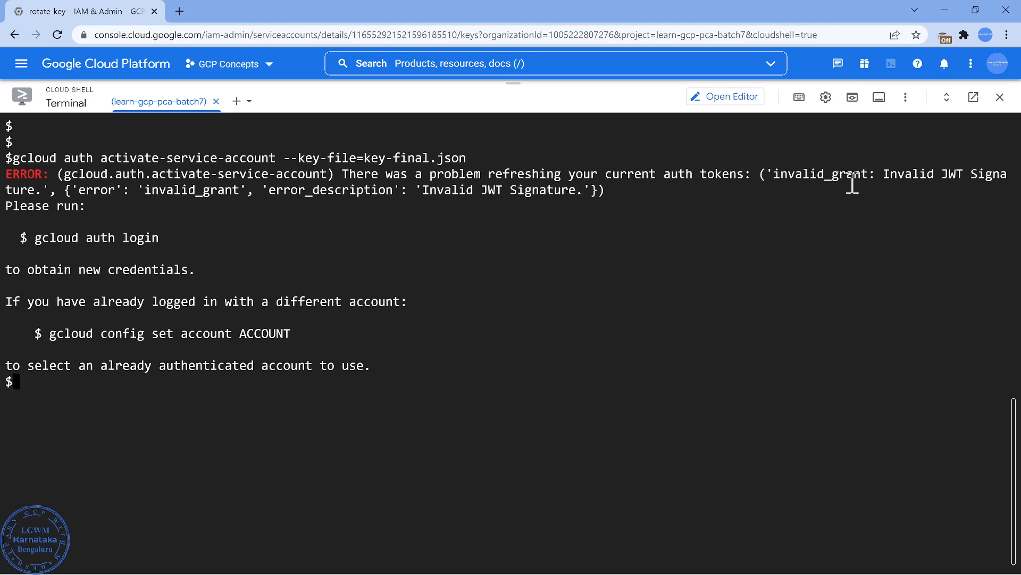
pyautogui.moveTo(873, 184)
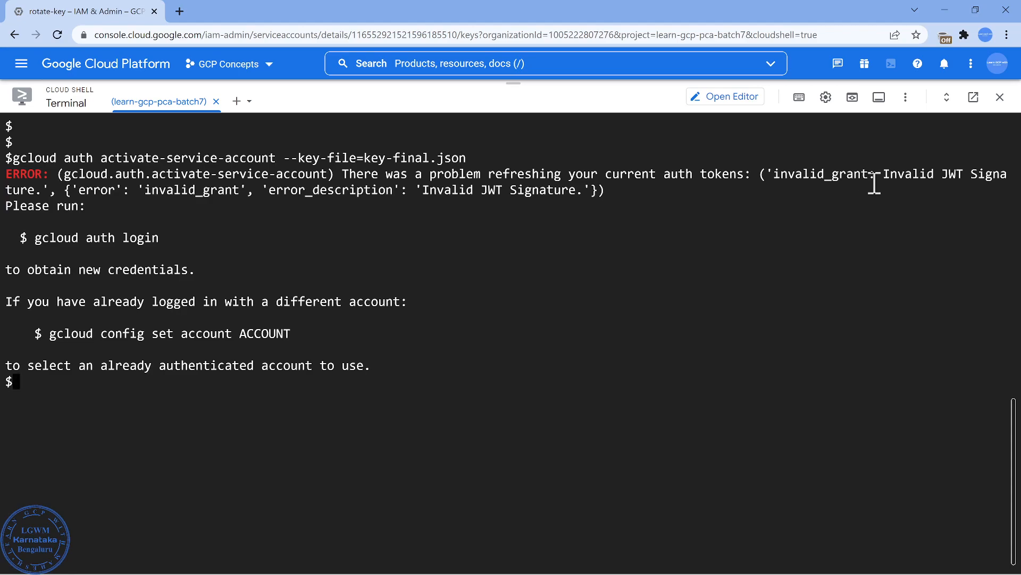
pyautogui.moveTo(906, 185)
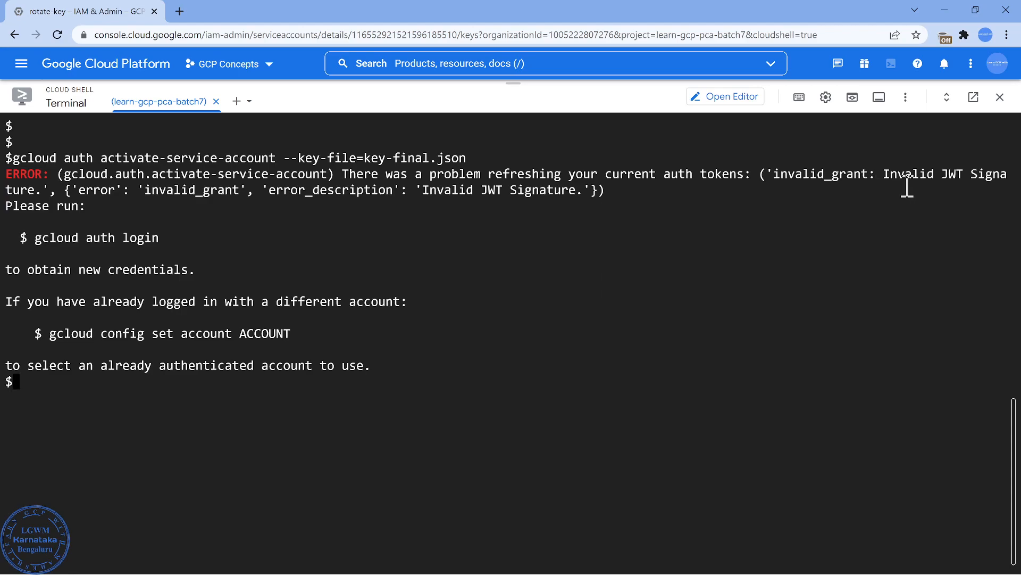
pyautogui.moveTo(483, 345)
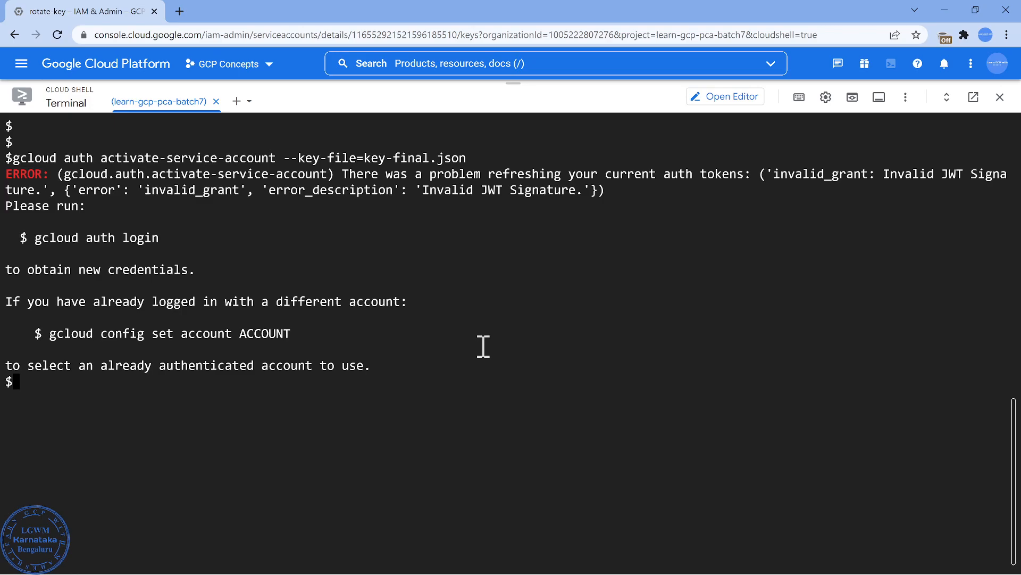
pyautogui.moveTo(487, 286)
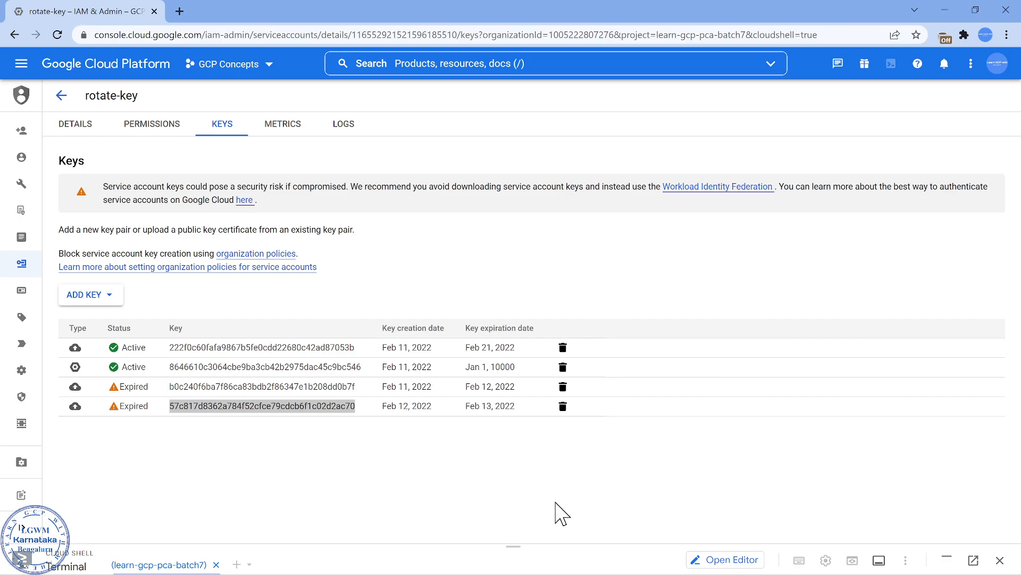
pyautogui.moveTo(332, 468)
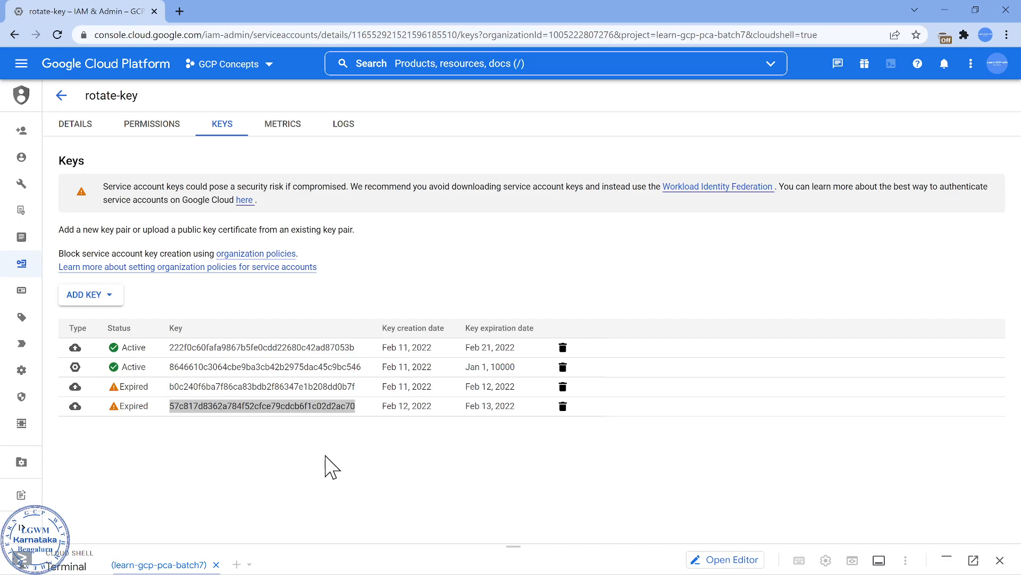
pyautogui.moveTo(352, 453)
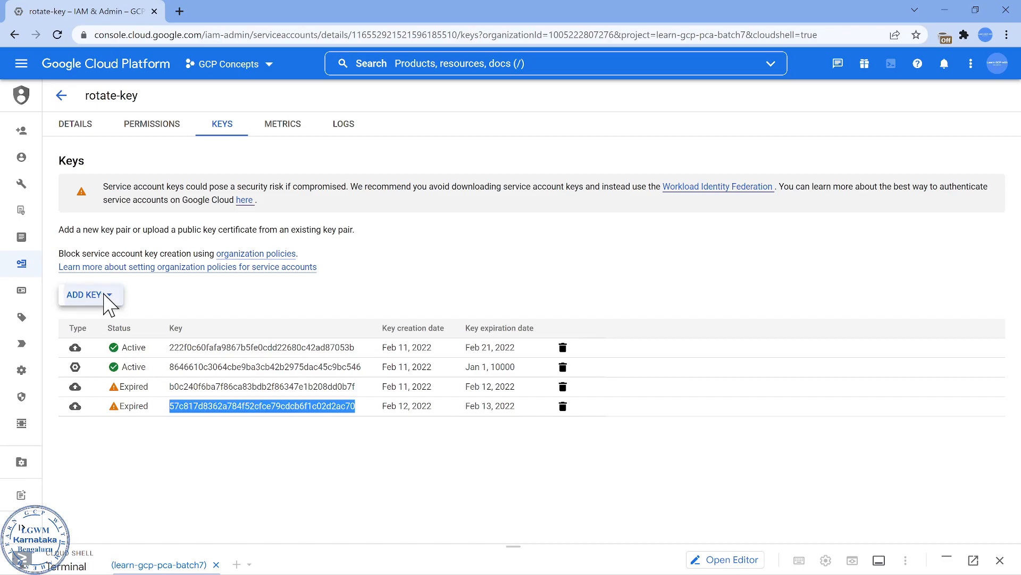
# - Create a new JSON key for rotate-key, downloading its private key file and dismissing the saved notice
pyautogui.click(85, 294)
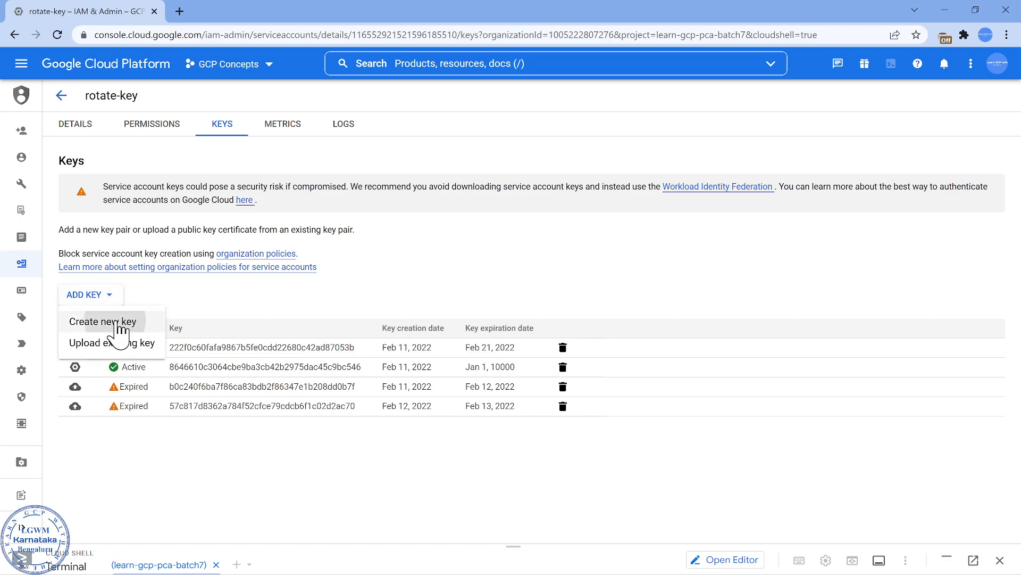
pyautogui.click(103, 321)
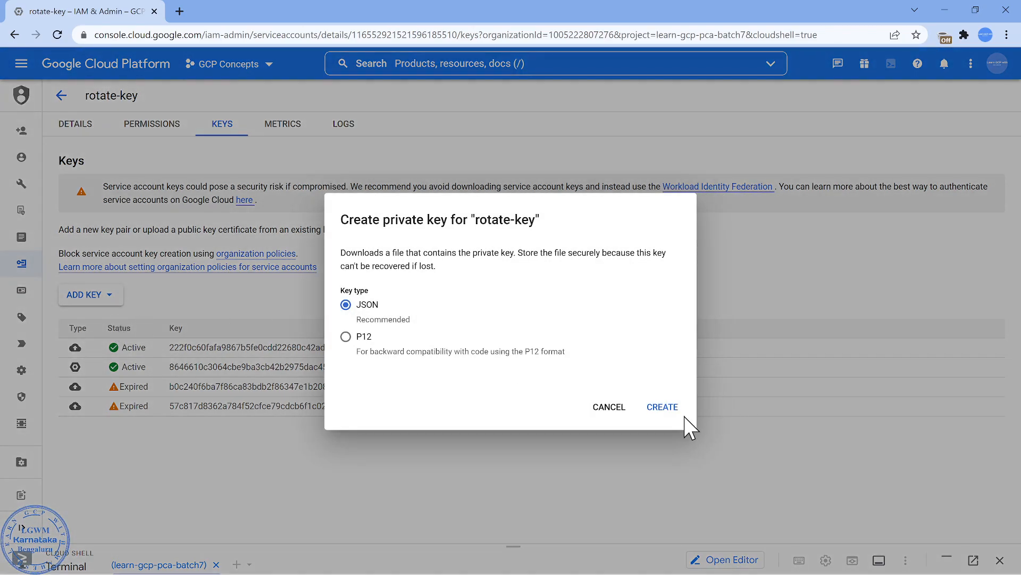
pyautogui.click(661, 406)
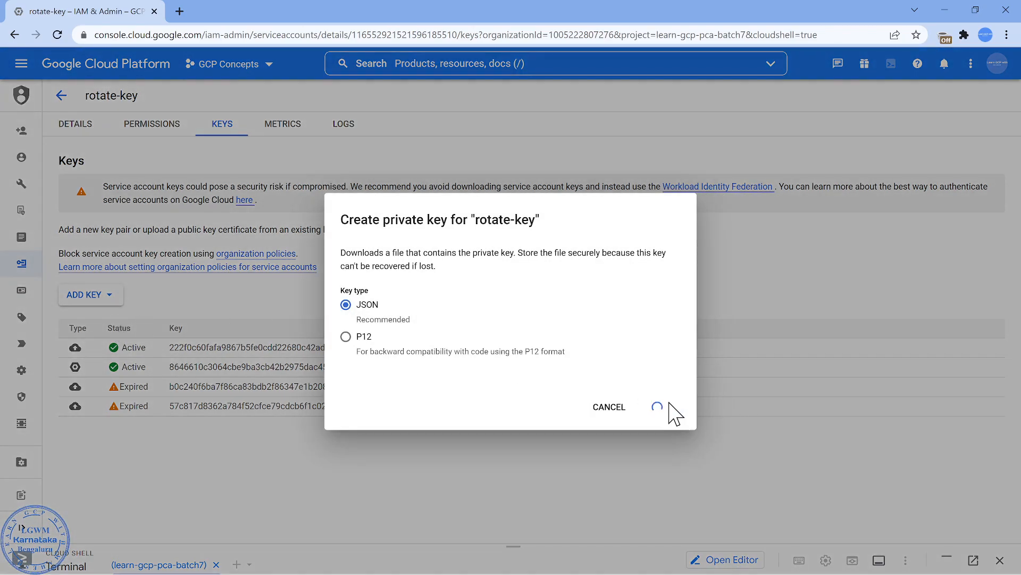
pyautogui.click(656, 406)
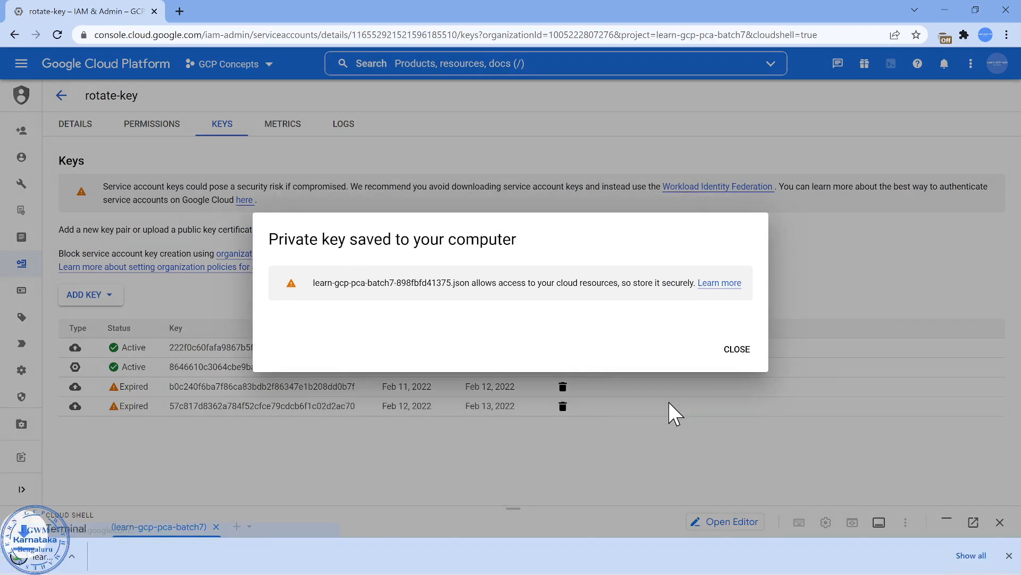
pyautogui.click(736, 349)
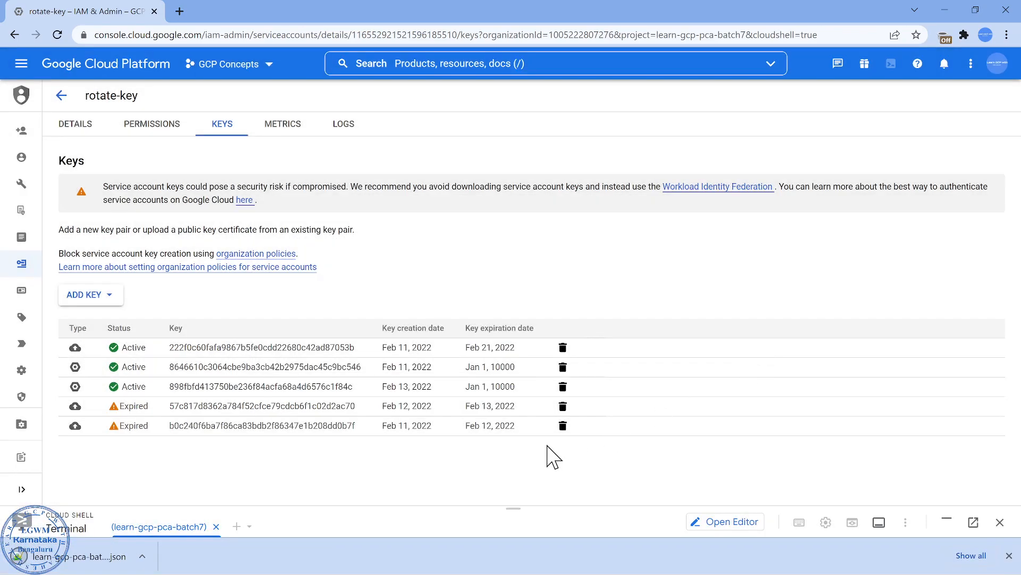
pyautogui.moveTo(107, 383)
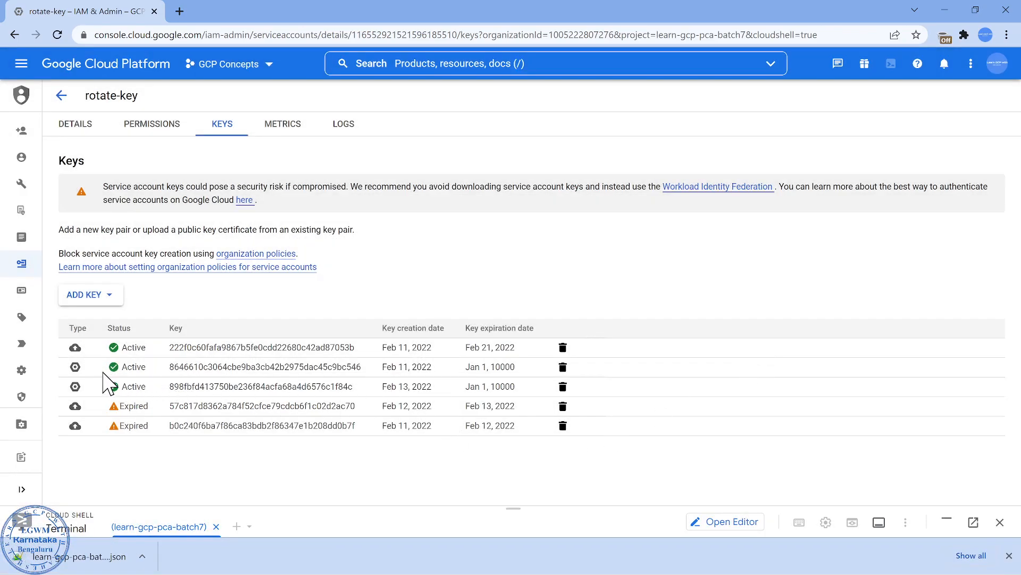
pyautogui.moveTo(390, 393)
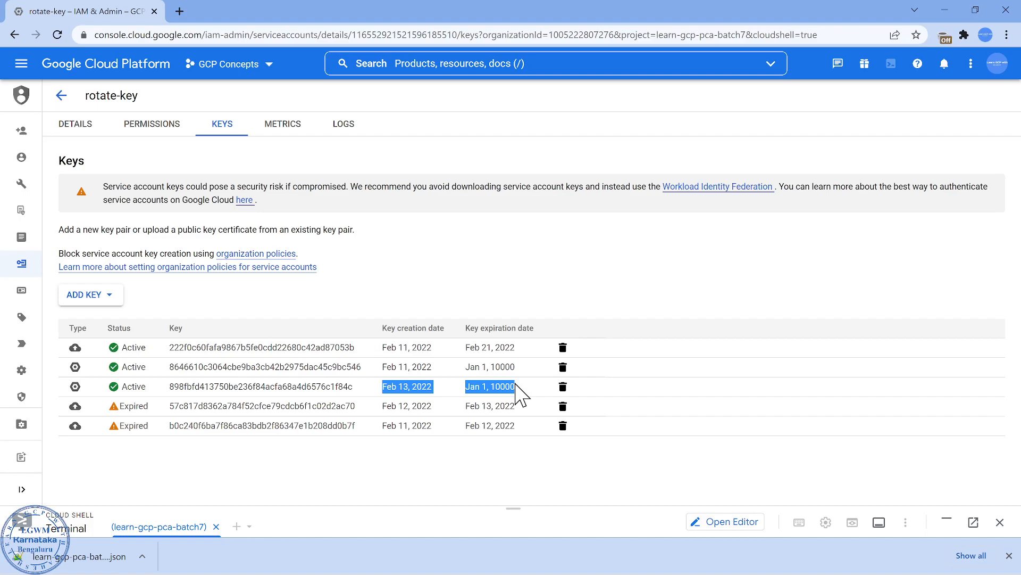
# - Reopen and dismiss the Add Key options without creating another key
pyautogui.click(86, 295)
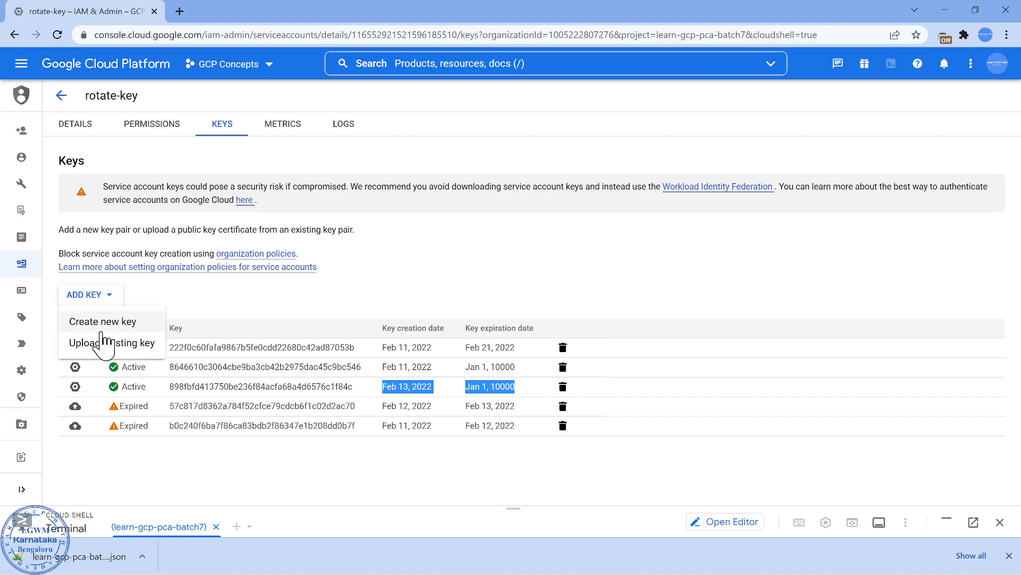
pyautogui.moveTo(387, 307)
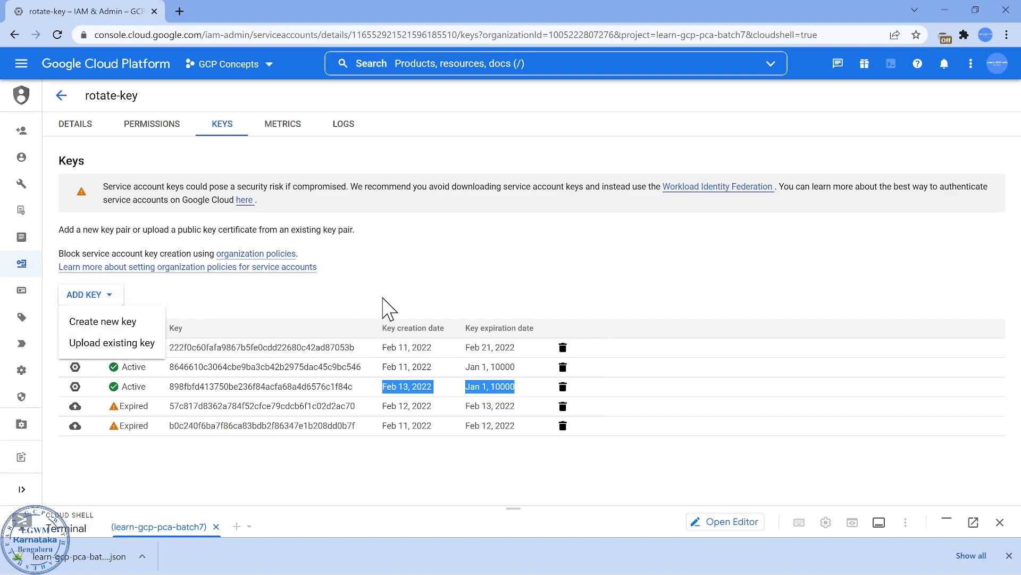
pyautogui.click(460, 290)
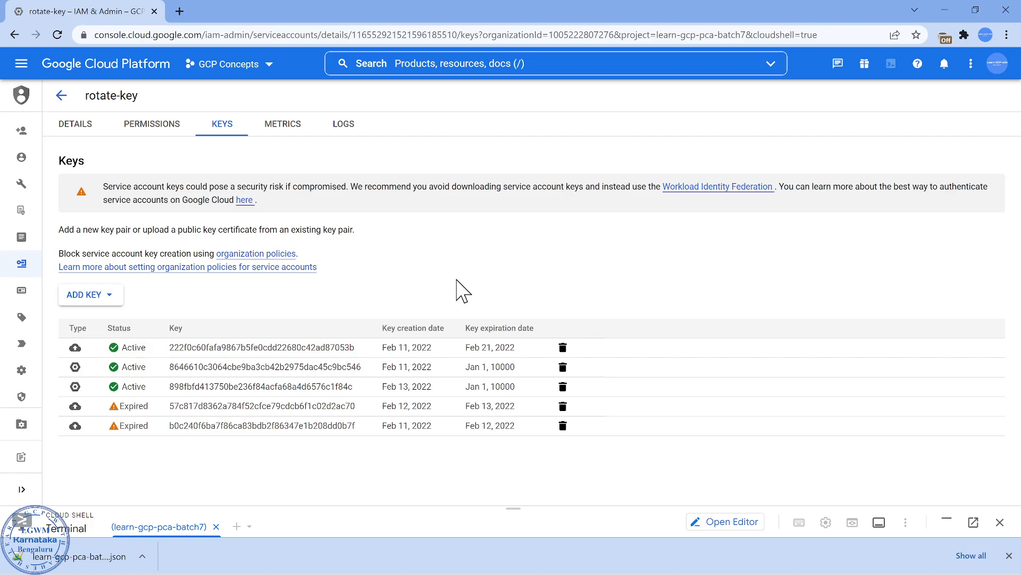